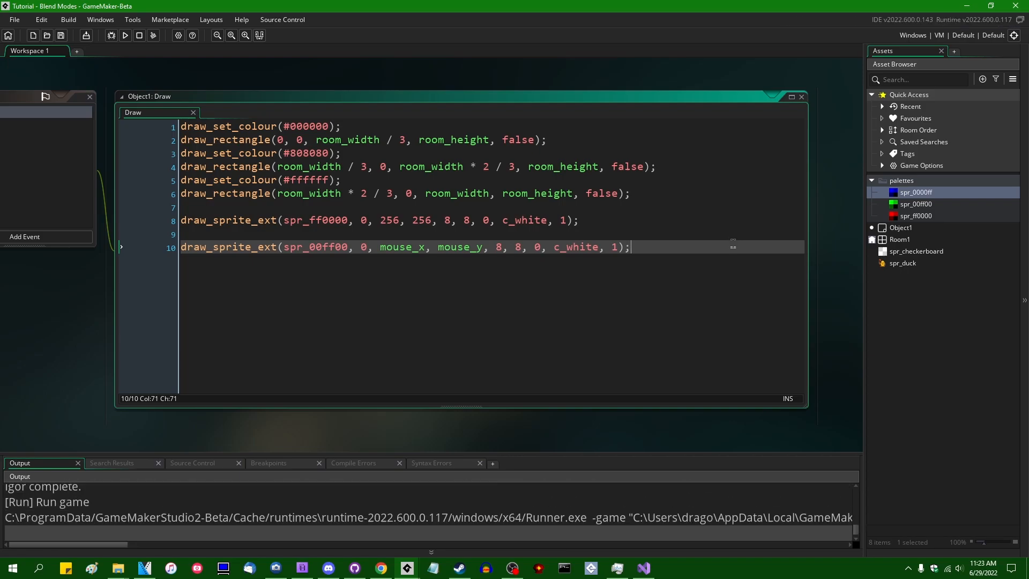
Step: Run the game and drag the green palette sprite across the black/gray/white bars
left_click(125, 36)
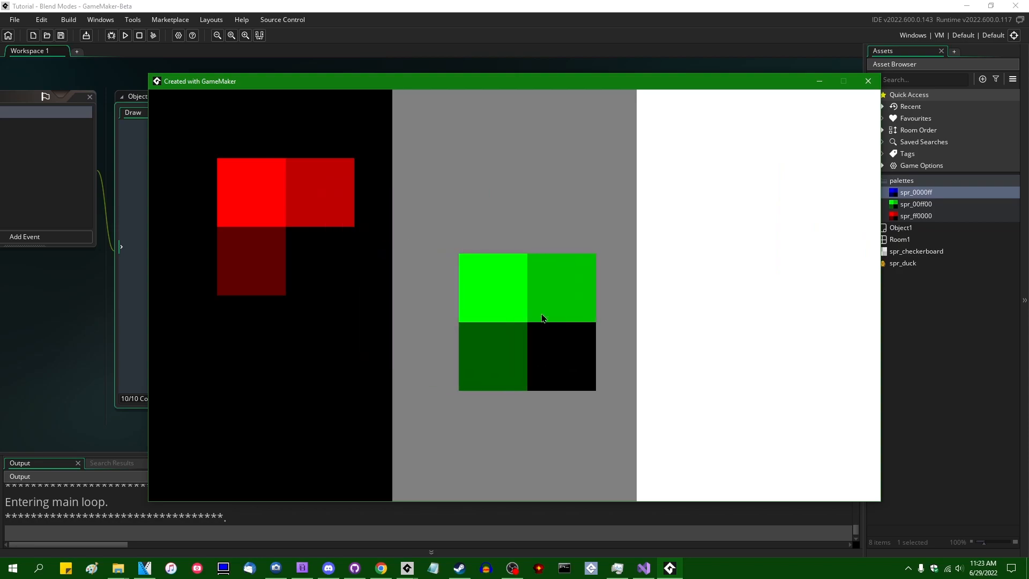
left_click_drag(526, 321, 371, 302)
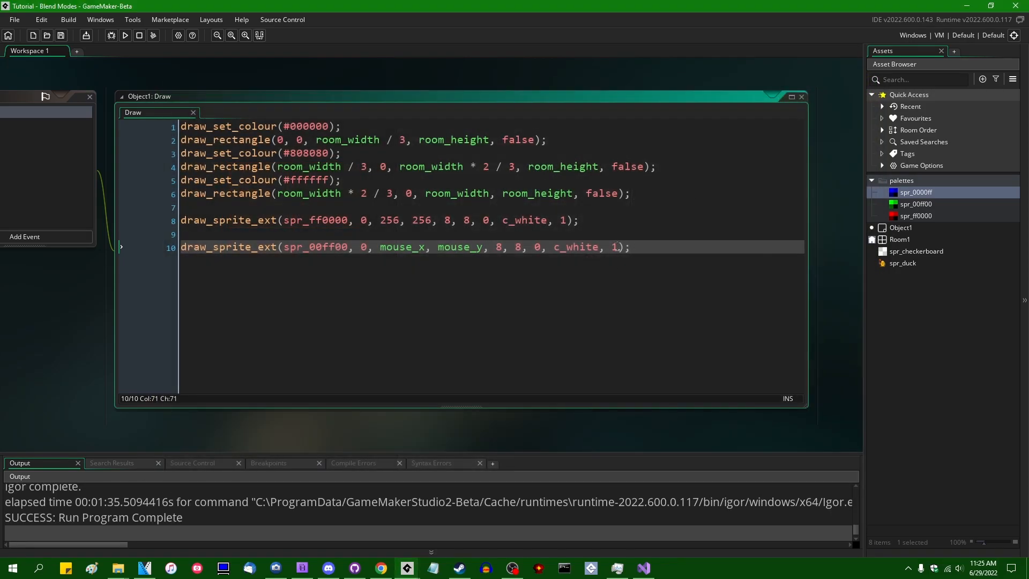
Step: Set the green sprite's alpha argument to 0.5 and run the game to test it
left_click(566, 219)
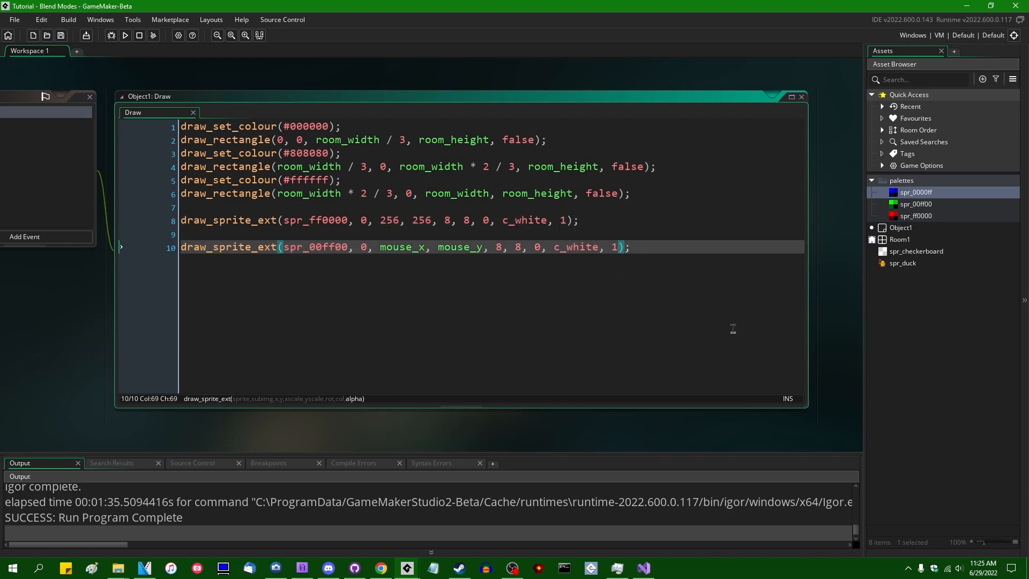
type(".5")
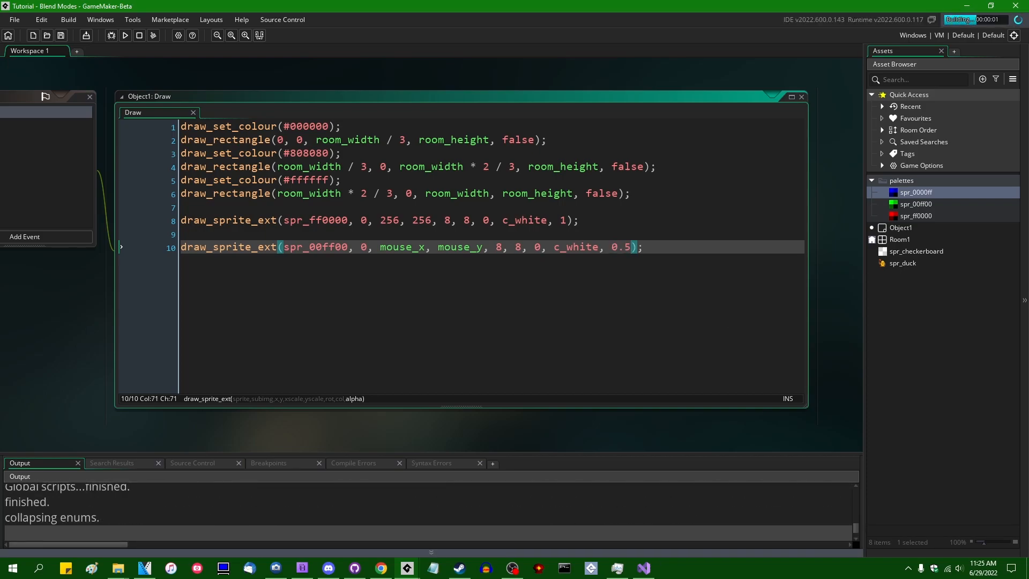
left_click(125, 35)
type("7")
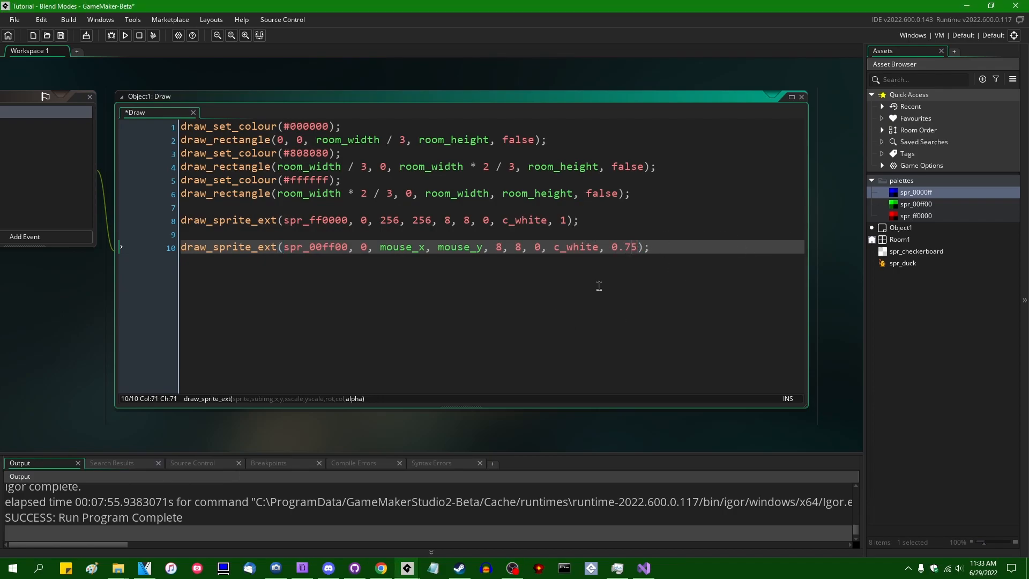
Step: Launch the game to check the green sprite drawn at 0.75 alpha
left_click(124, 35)
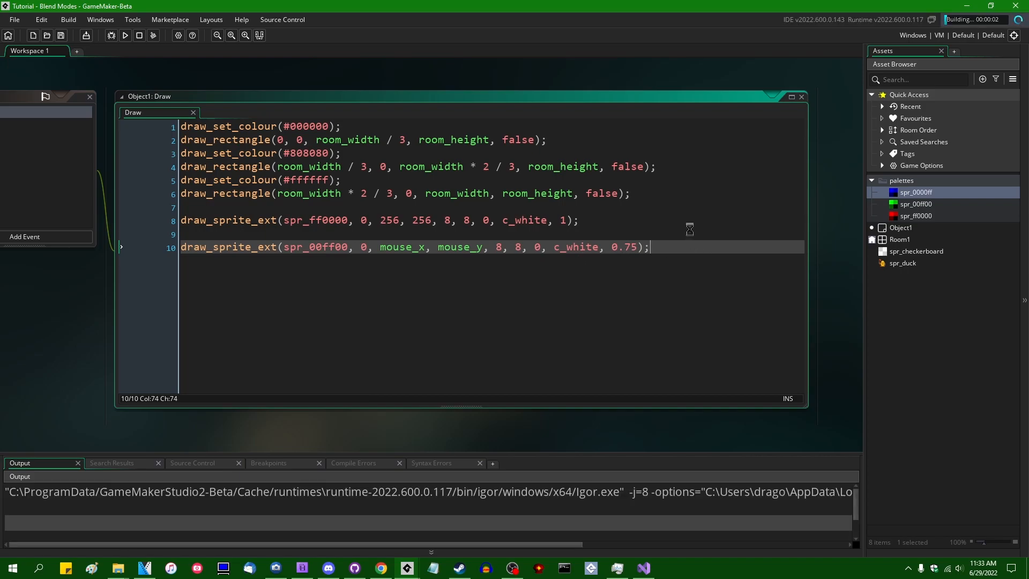
left_click(125, 36)
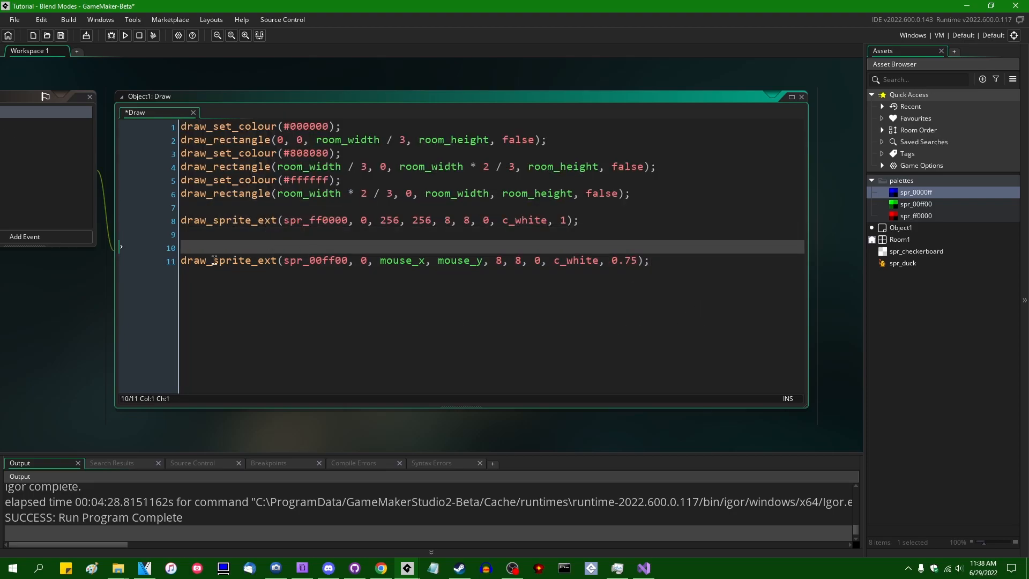
Step: Add gpu_set_blendmode before the green sprite call, browsing bm_ constants (subtract, max) for the argument
type("gpu")
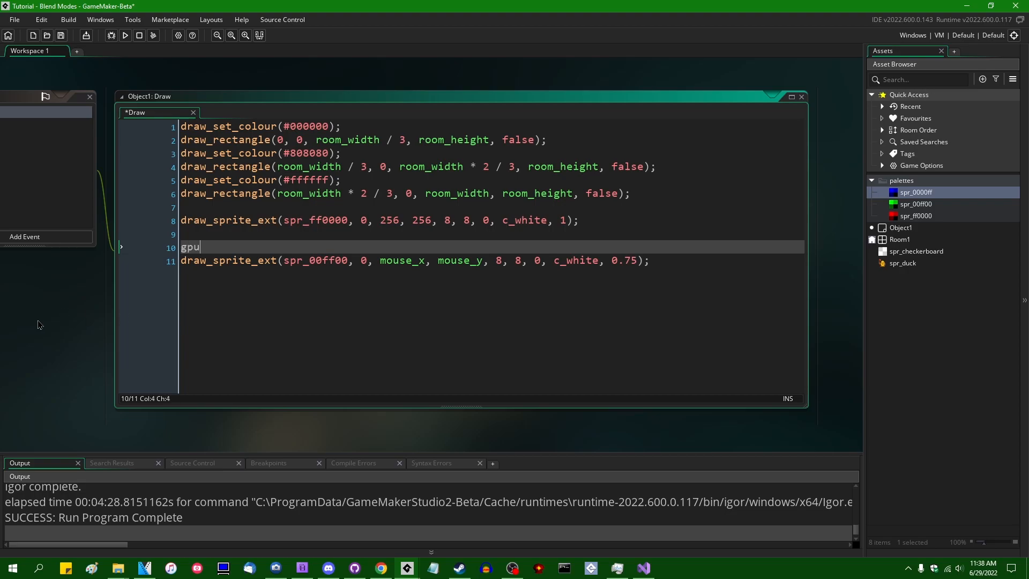
type("_set_blendmode(")
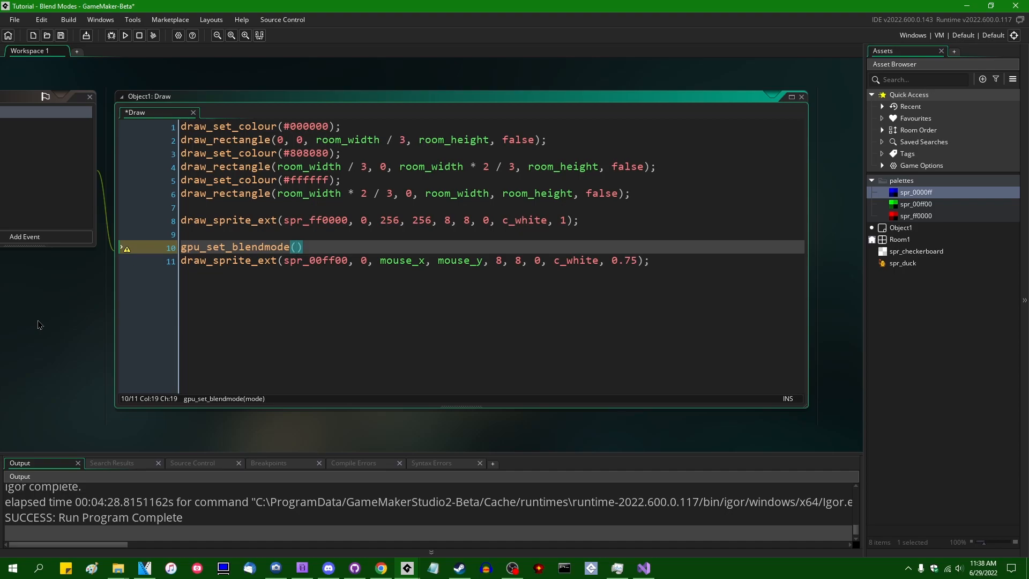
type("bm_")
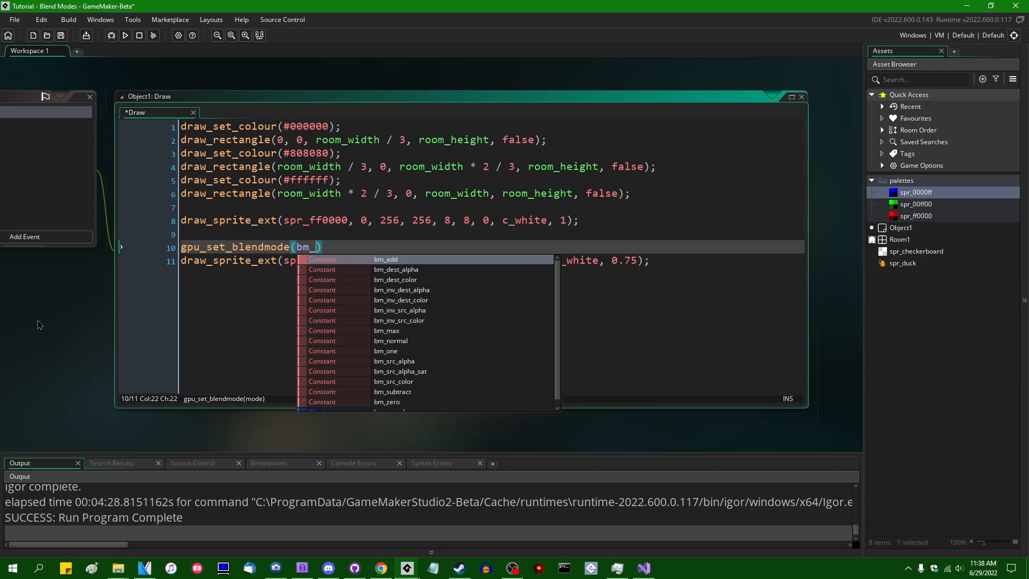
key("Escape")
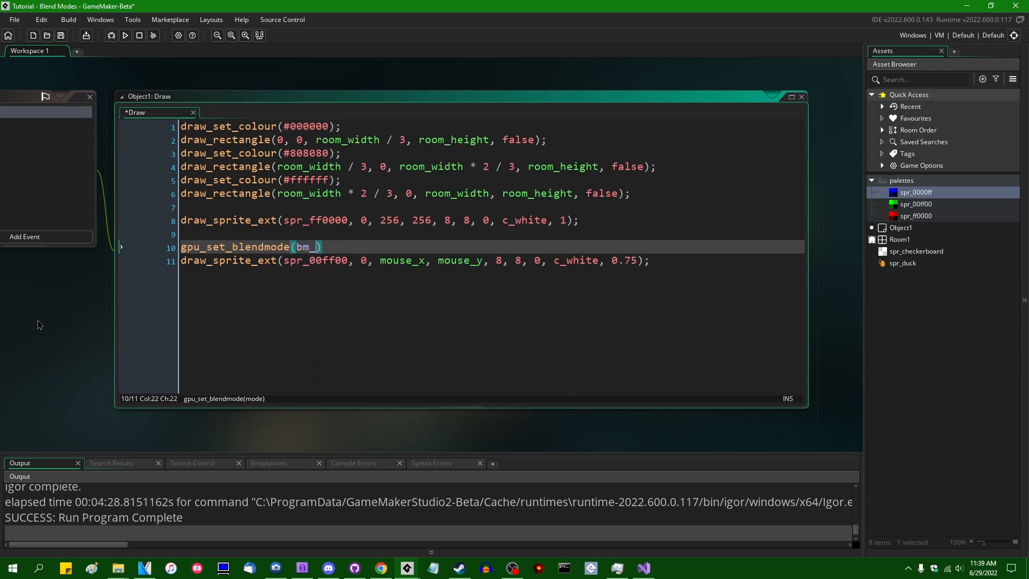
type("subtract")
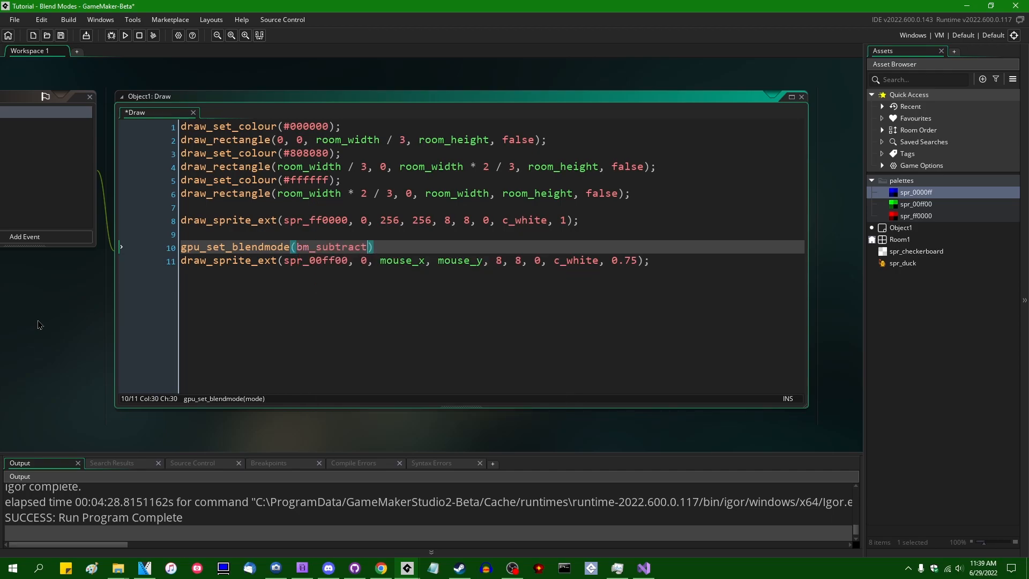
type("bm_max")
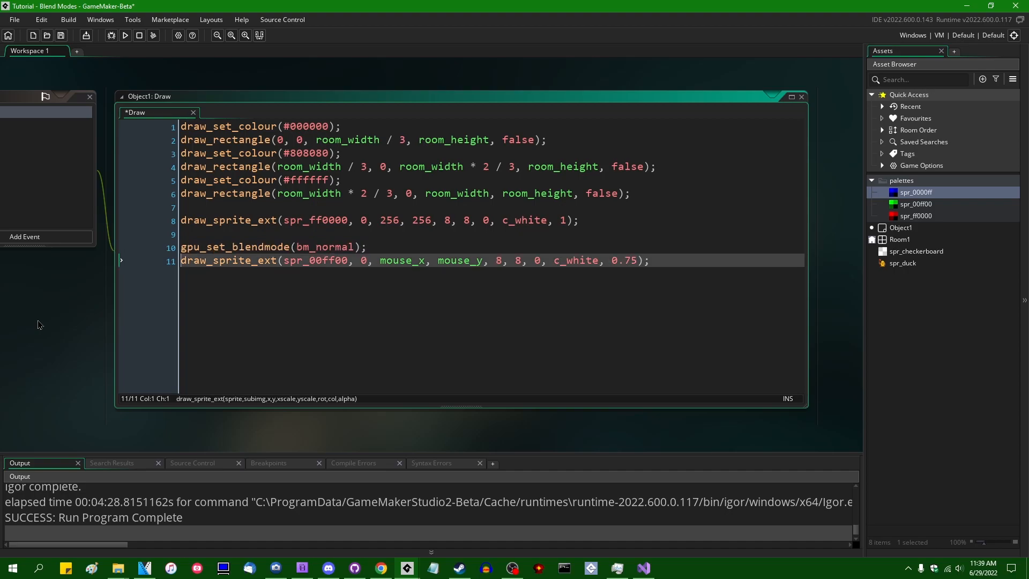
Step: Reset blending with gpu_set_blendmode(bm_normal) after the sprite and run the game
type("gpu_set_blendmode(bm_normal);")
type("1")
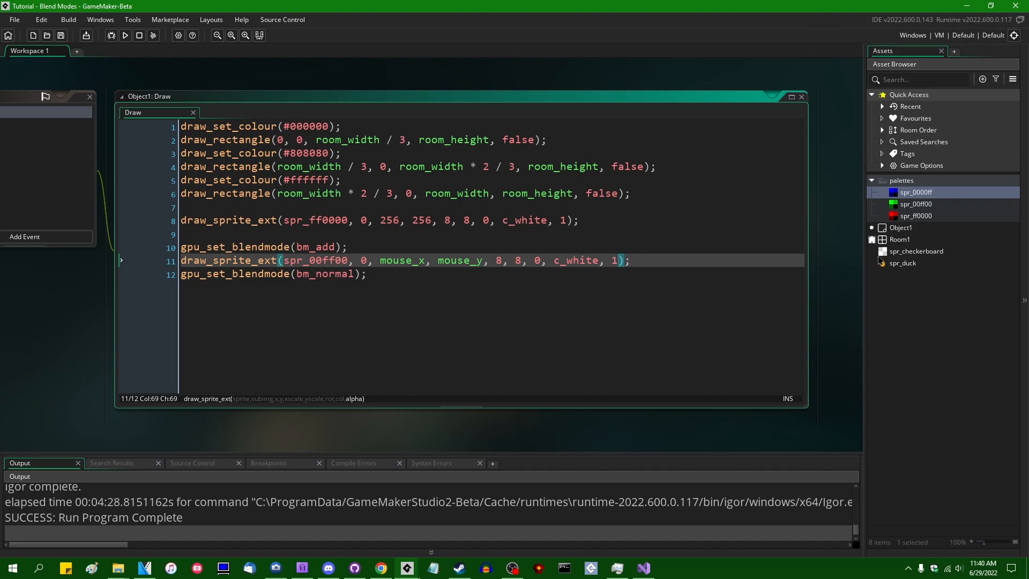
left_click(124, 35)
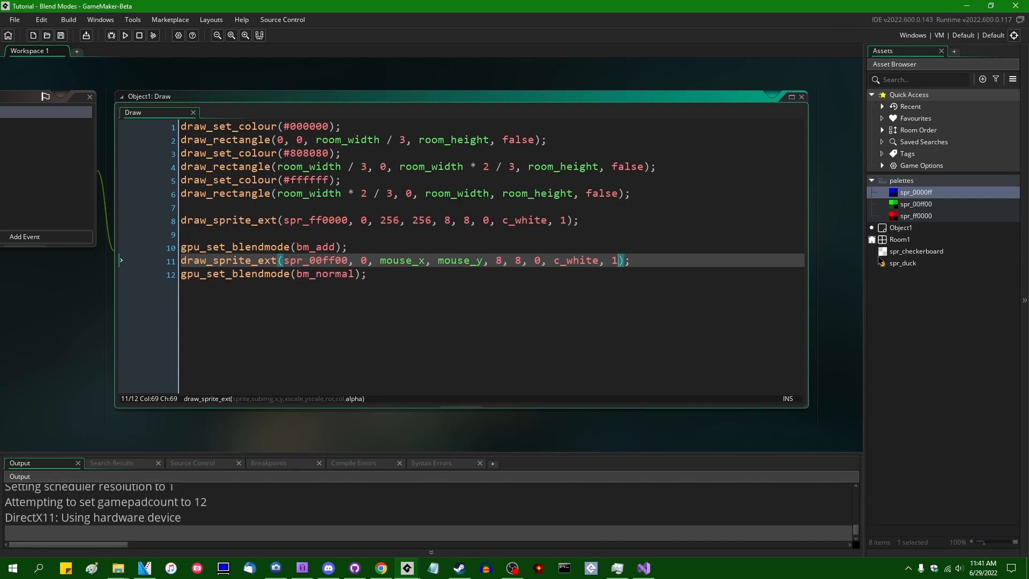
left_click(124, 36)
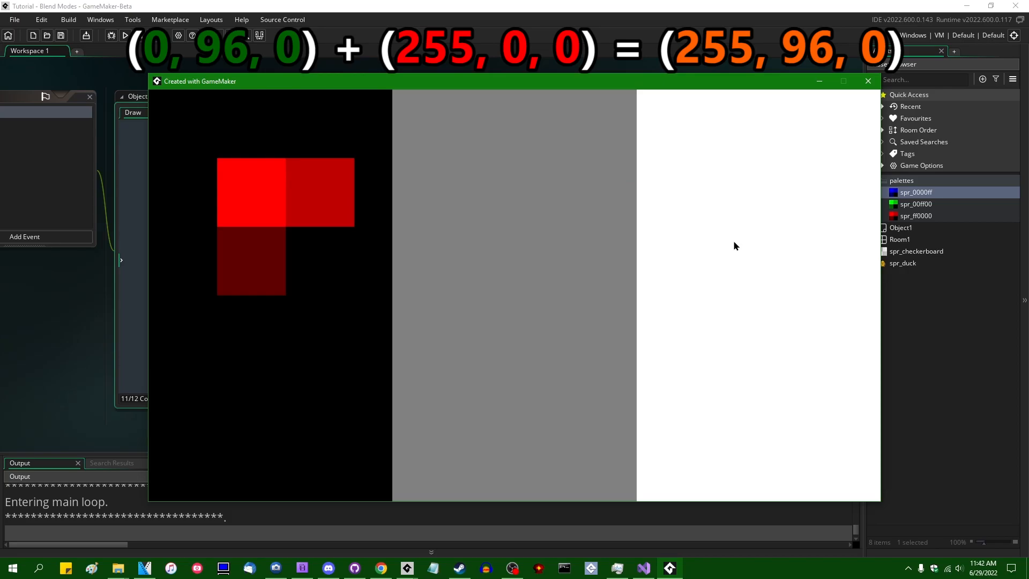
mouse_move(726, 242)
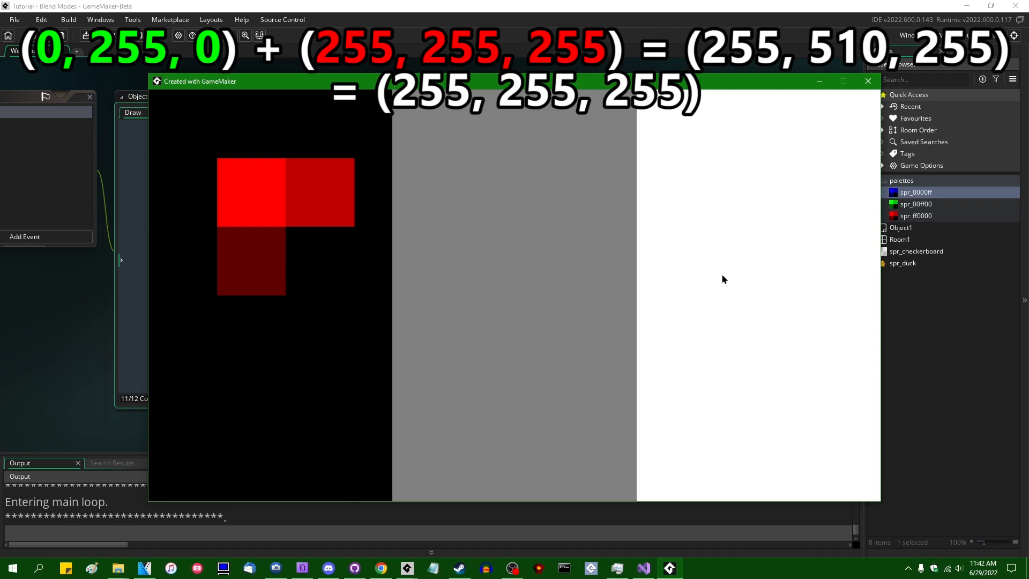
mouse_move(727, 211)
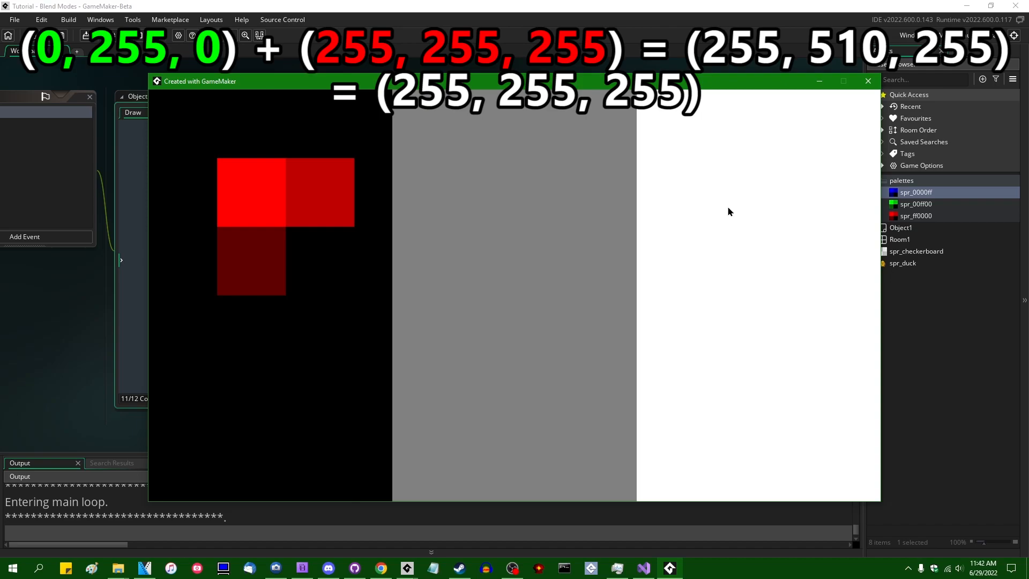
mouse_move(713, 250)
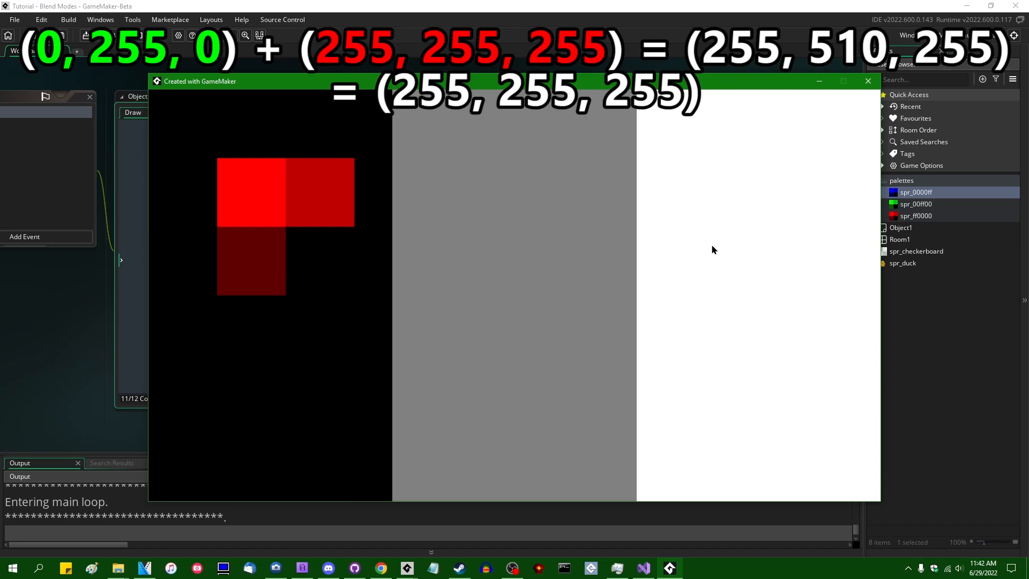
mouse_move(770, 297)
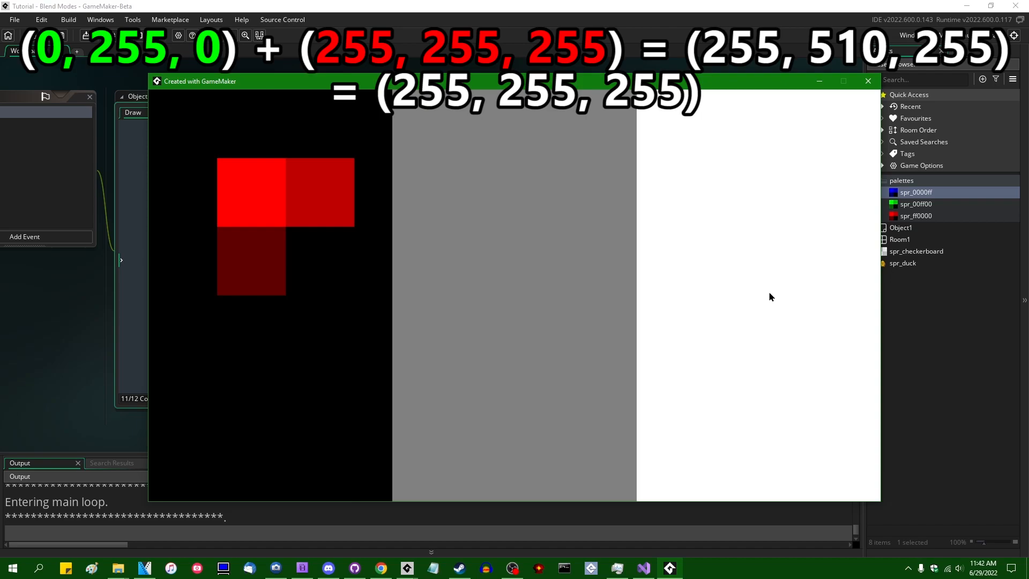
mouse_move(770, 267)
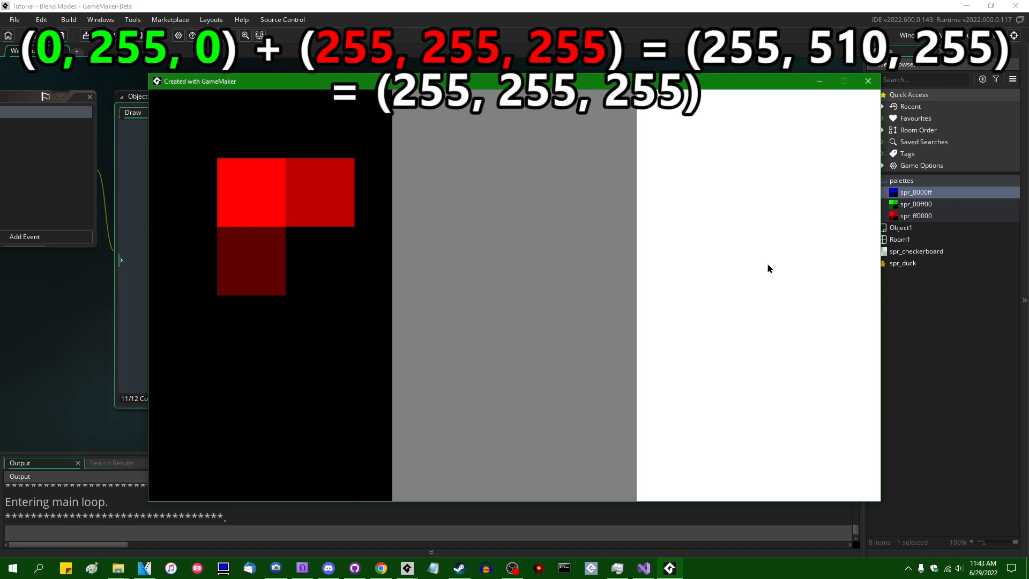
mouse_move(749, 285)
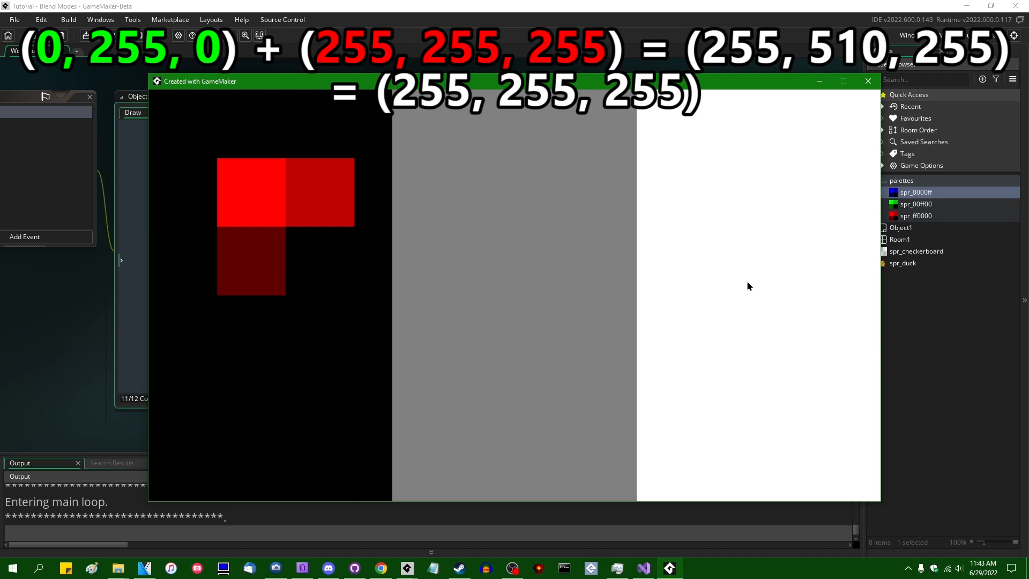
mouse_move(737, 261)
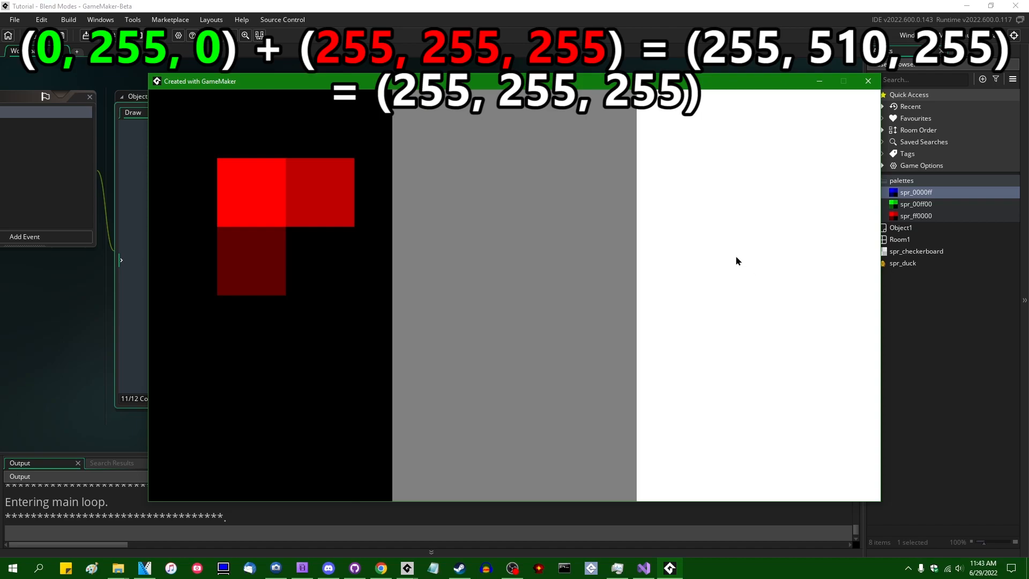
mouse_move(764, 269)
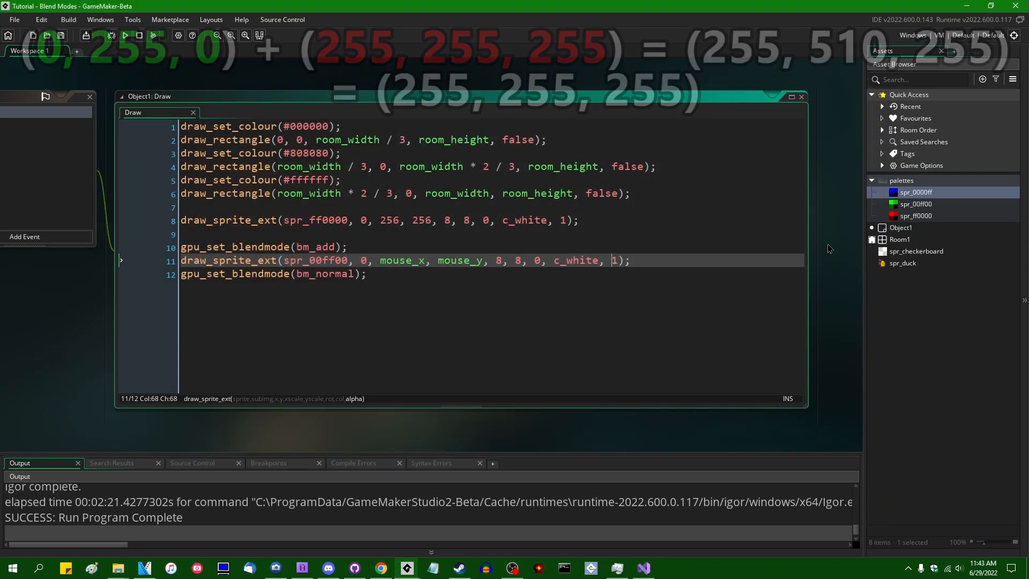
Step: Set the green sprite's alpha argument on line 11 to 0.5
type(".5")
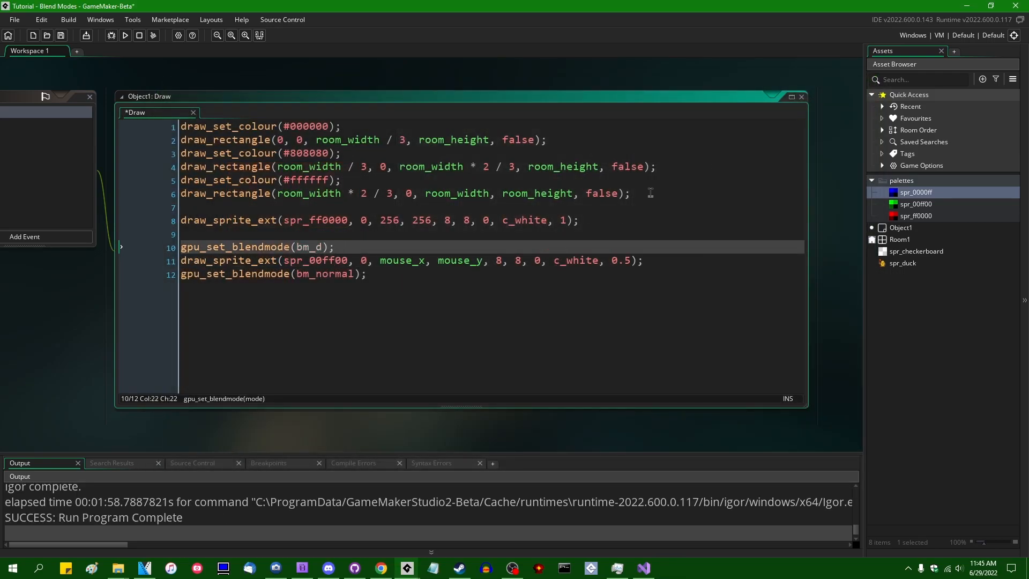
Step: Switch the blend mode to bm_subtract and run the game to test it
type("s")
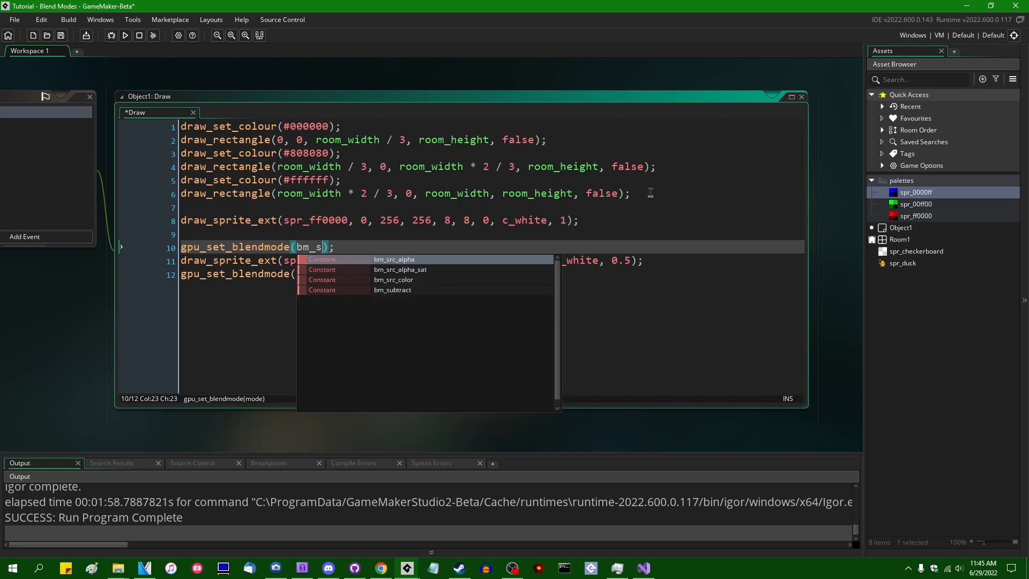
left_click(392, 289)
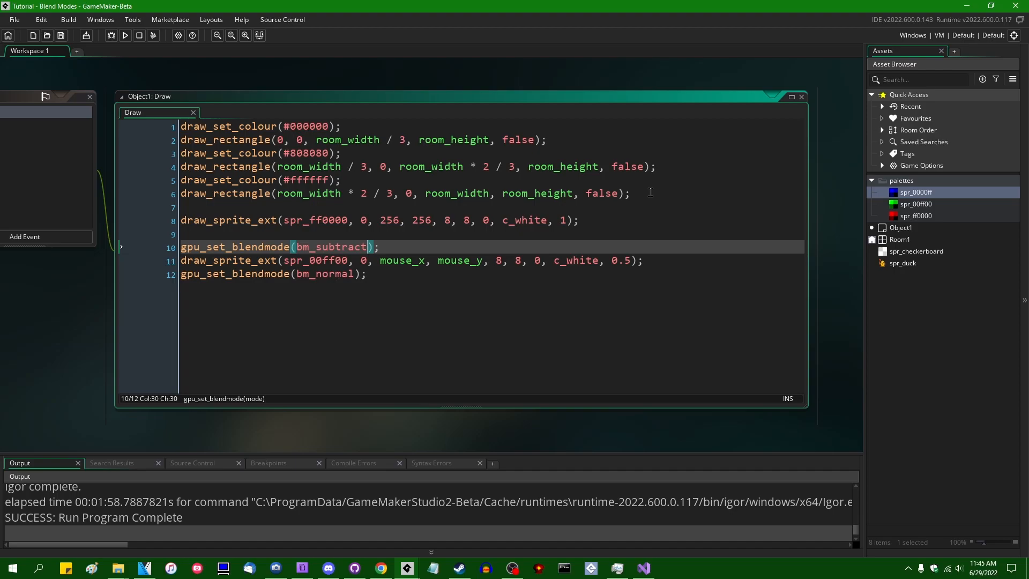
left_click(125, 35)
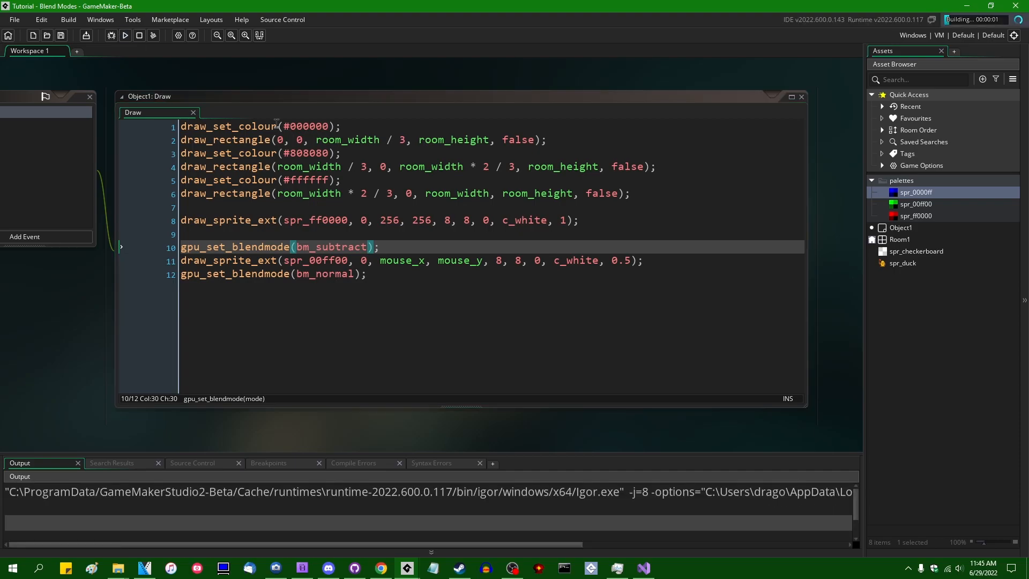
left_click(125, 35)
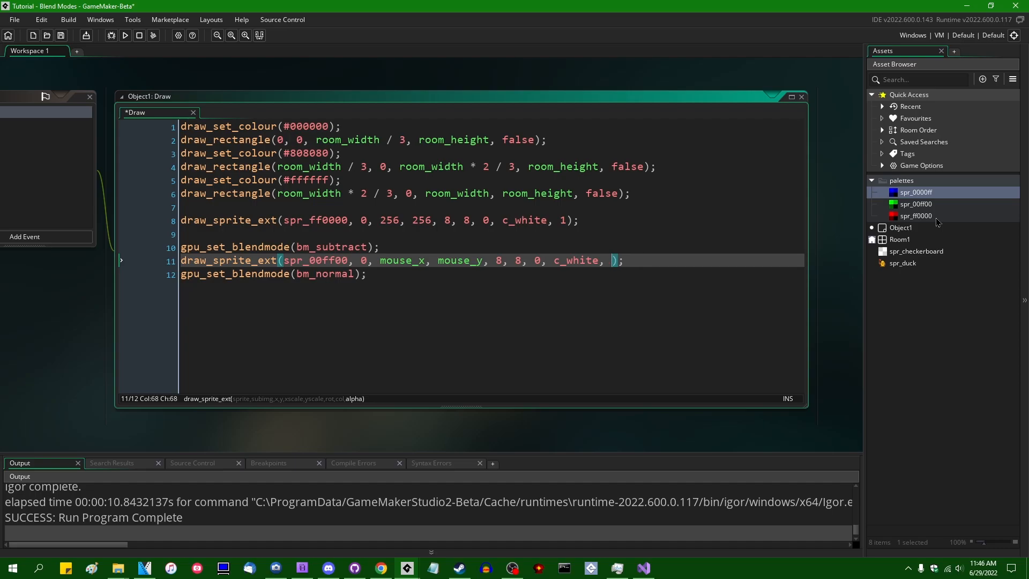
Step: Restore the green sprite's alpha argument to 1
type("1")
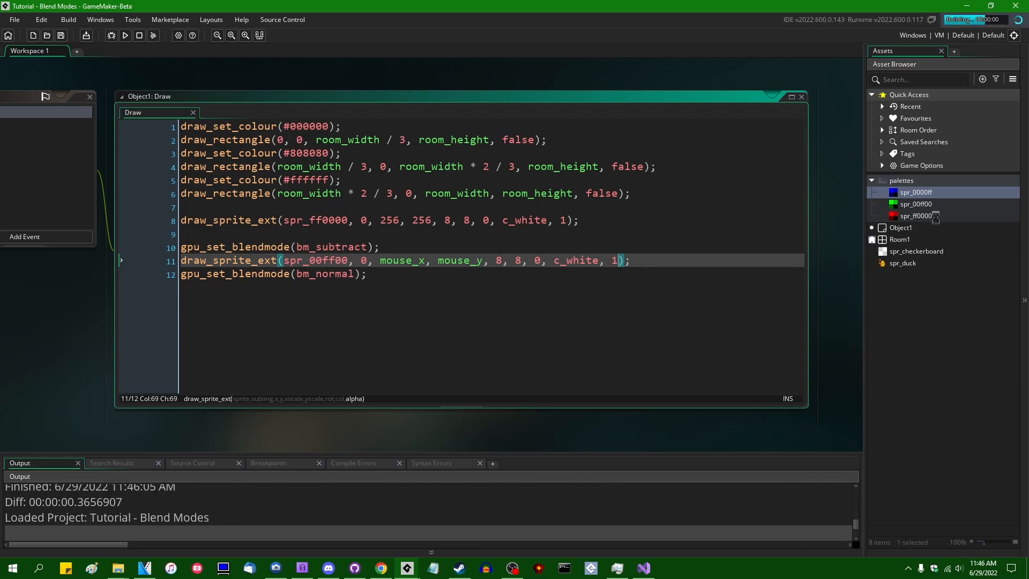
left_click(124, 35)
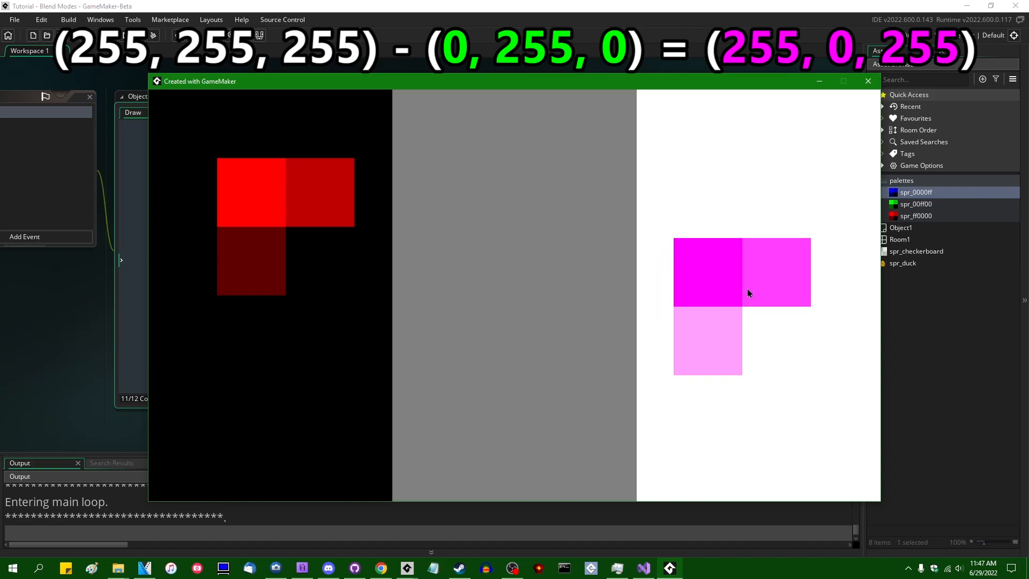
left_click(866, 80)
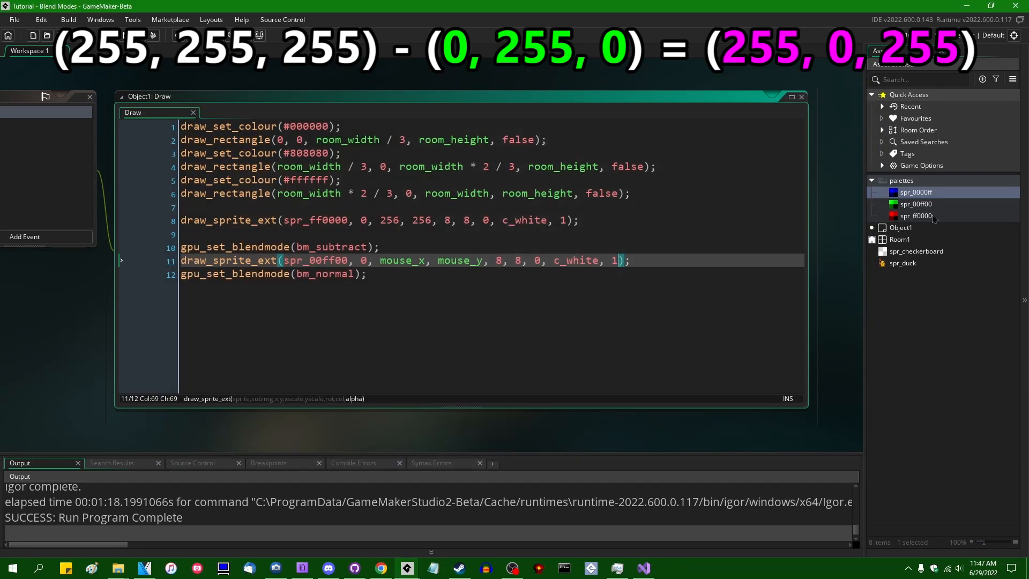
Step: Select the sprite name on line 11 to swap spr_00ff00 for the blue spr_0000ff
double_click(314, 259)
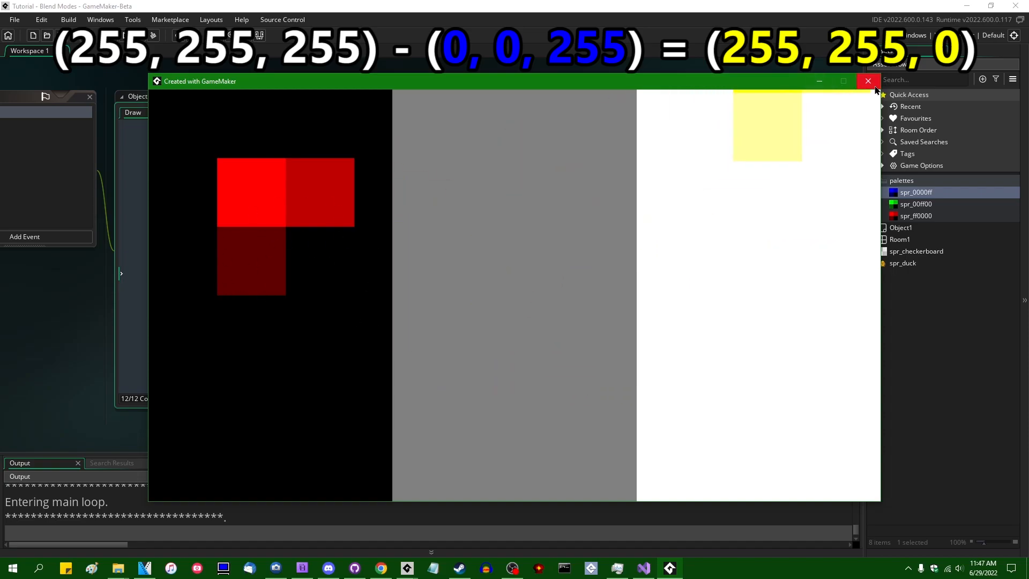
Step: Close the running game window showing the subtracted blue sprite
left_click(868, 80)
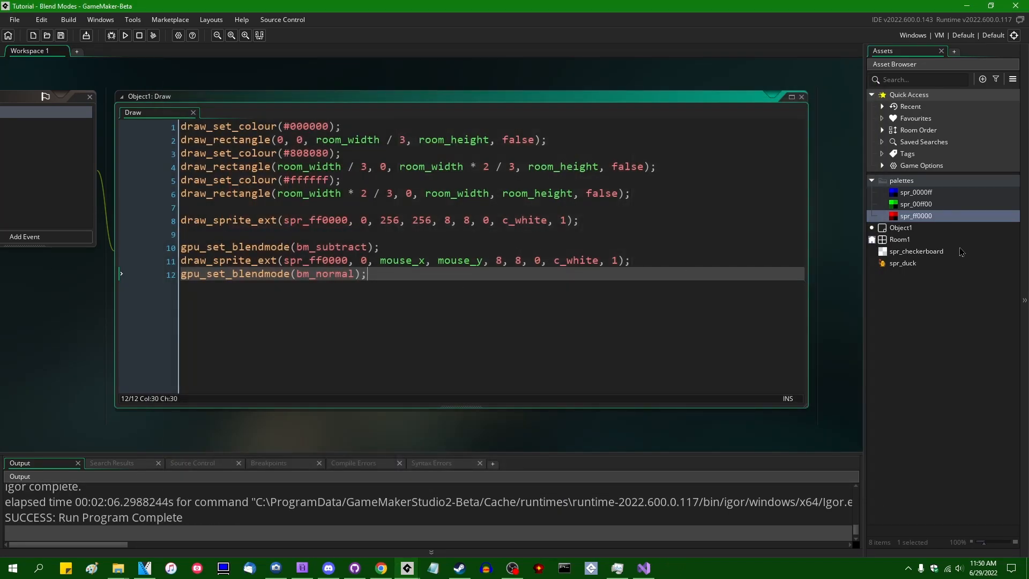
left_click(915, 203)
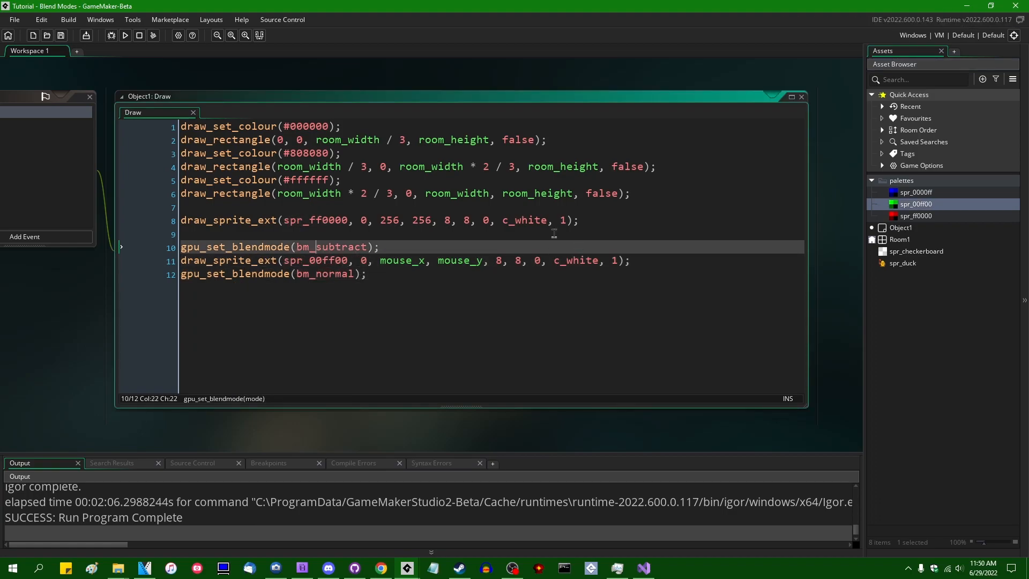
type("bm_max")
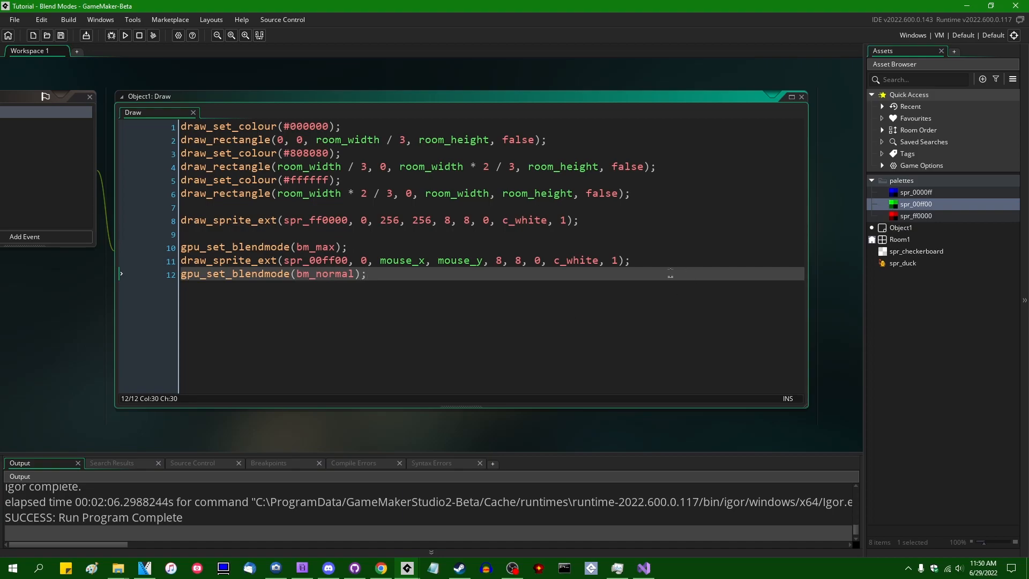
mouse_move(580, 294)
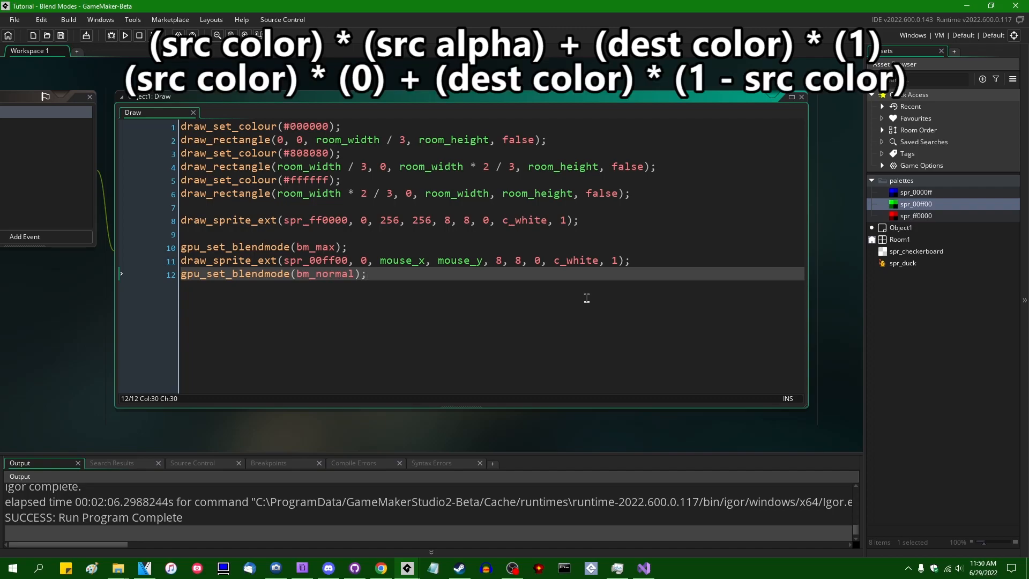
mouse_move(576, 294)
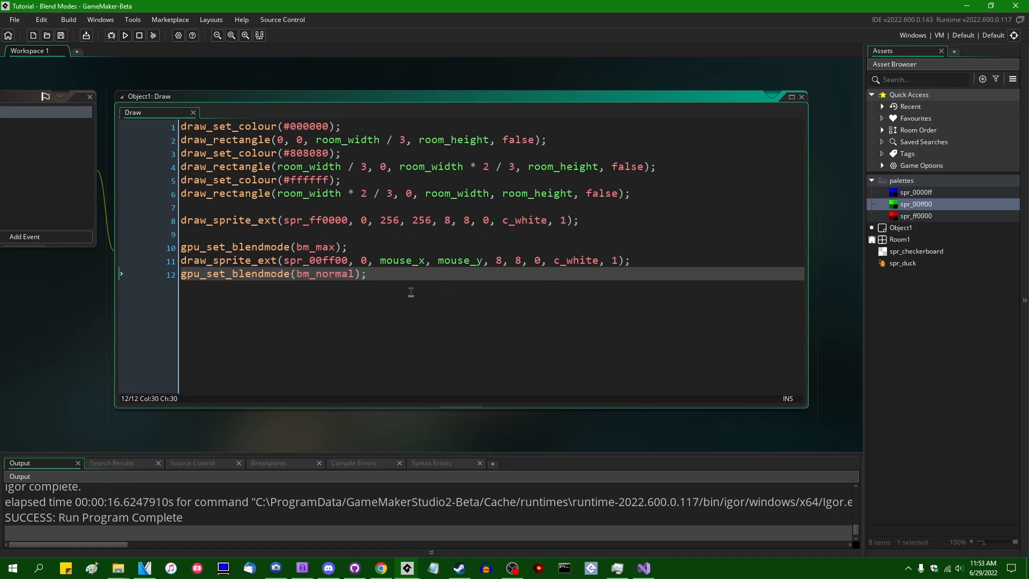
mouse_move(428, 310)
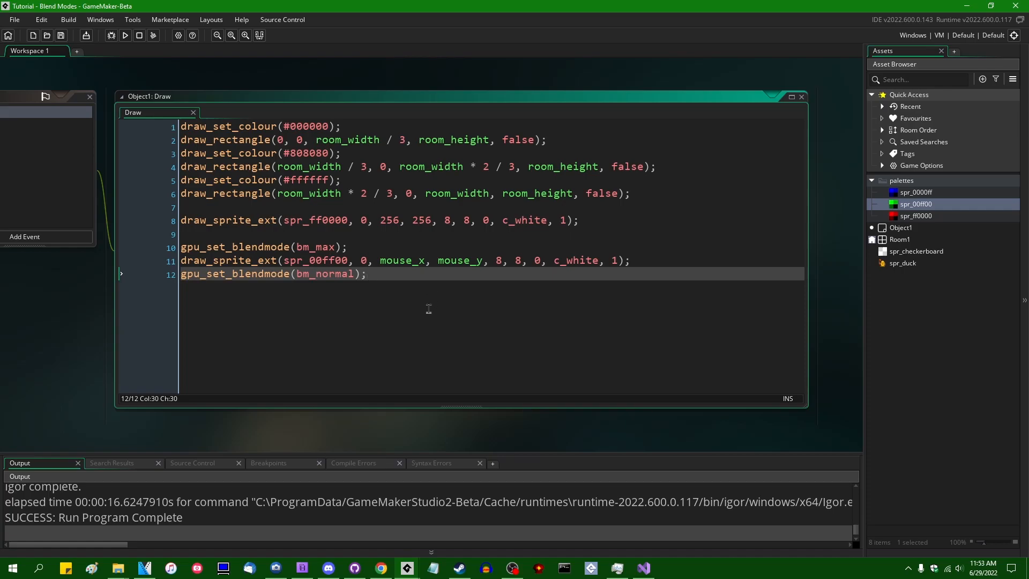
mouse_move(435, 309)
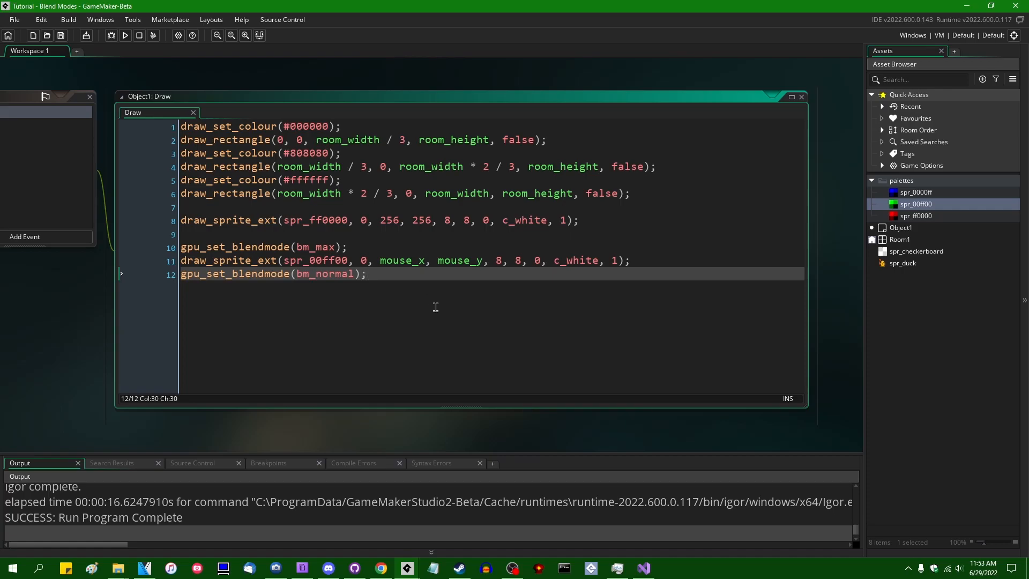
Step: Select the bm_max constant on line 10 to replace it with bm_normal
left_click(315, 247)
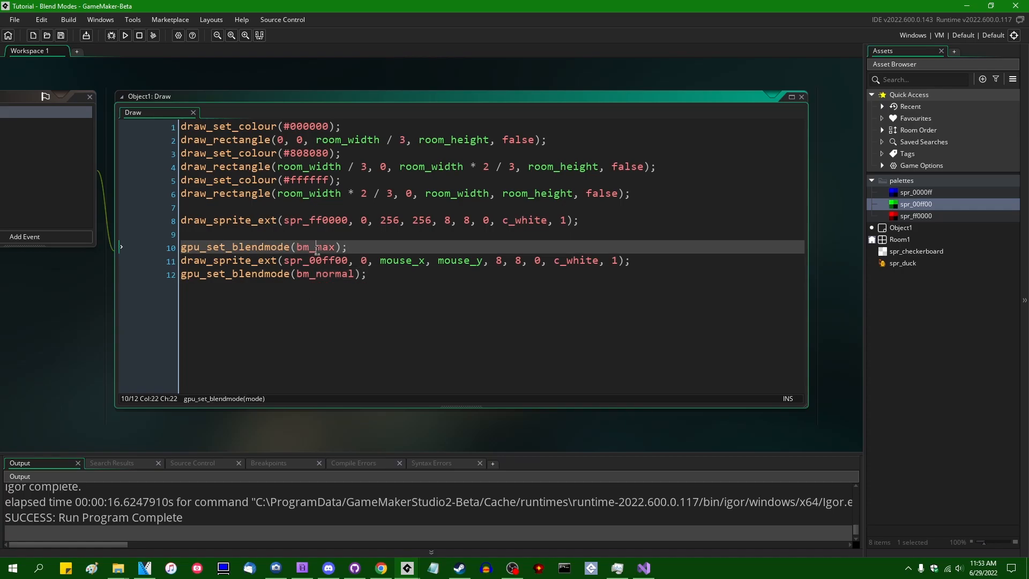
double_click(314, 247)
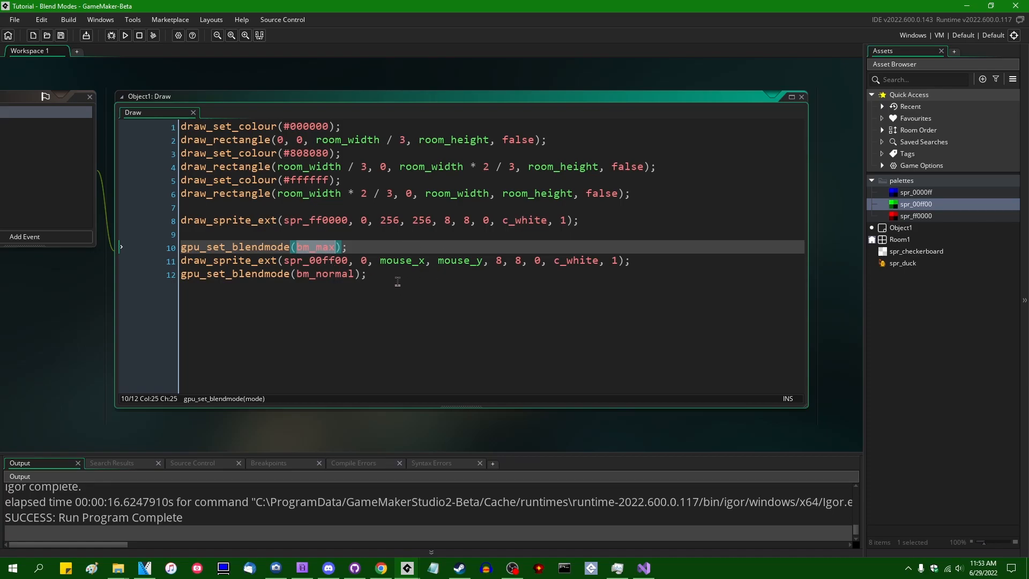
mouse_move(525, 309)
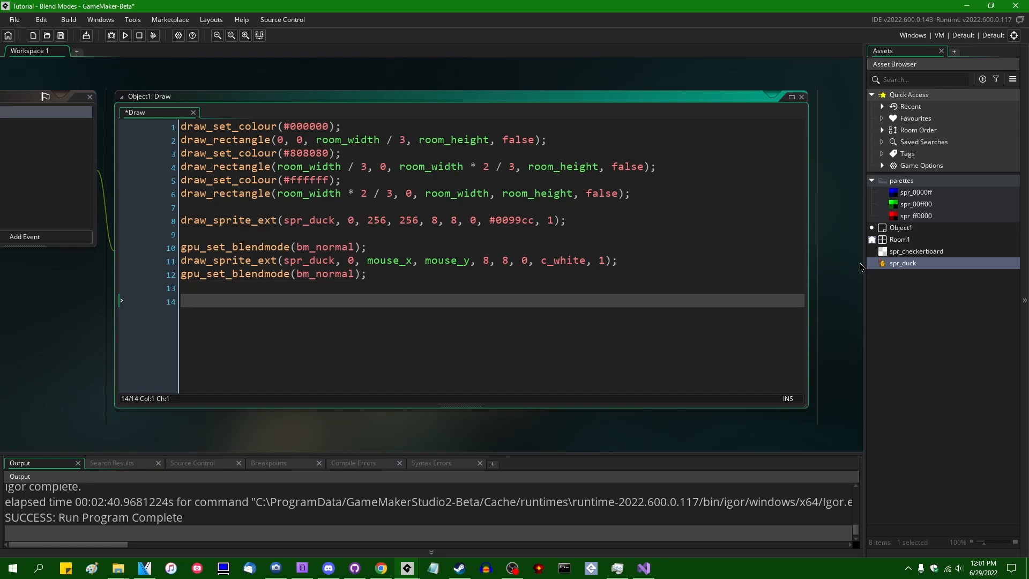
type("gpu_")
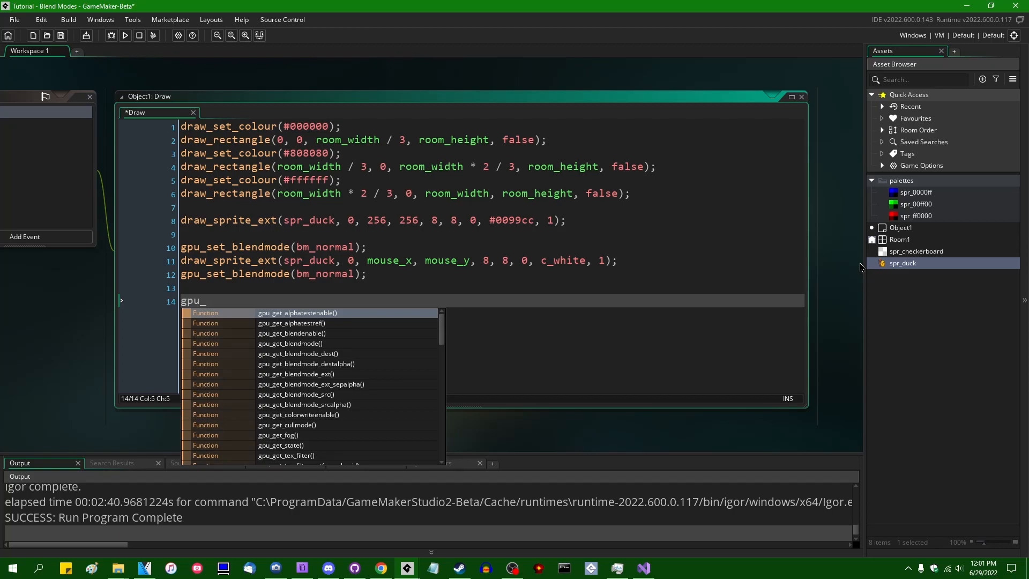
type("set_blend")
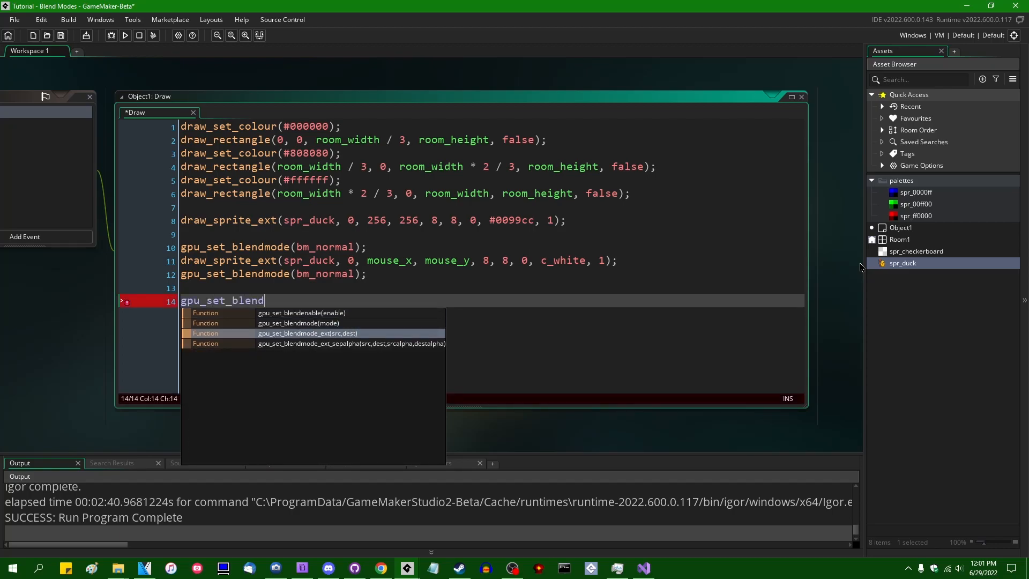
type("m")
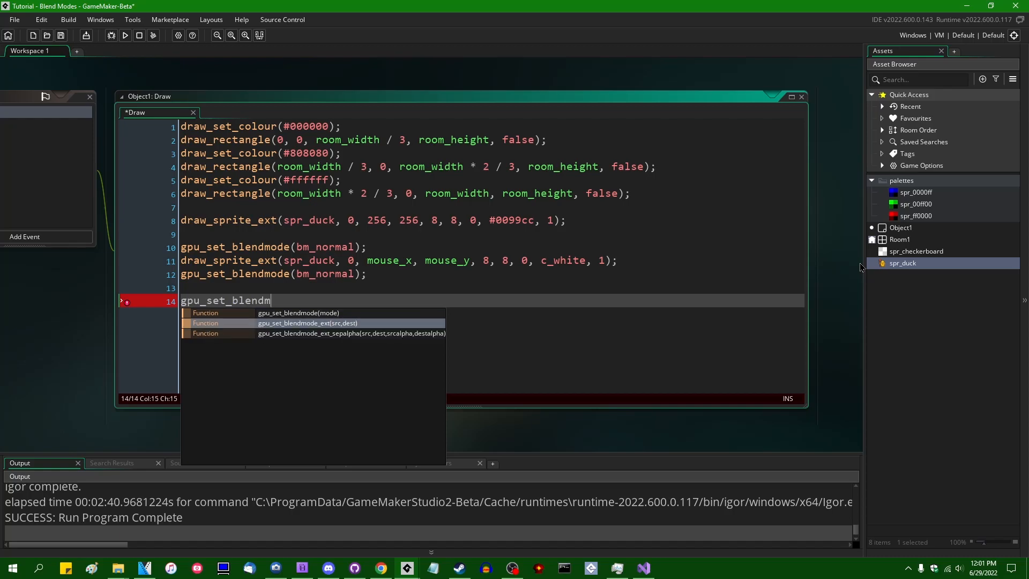
left_click(307, 322)
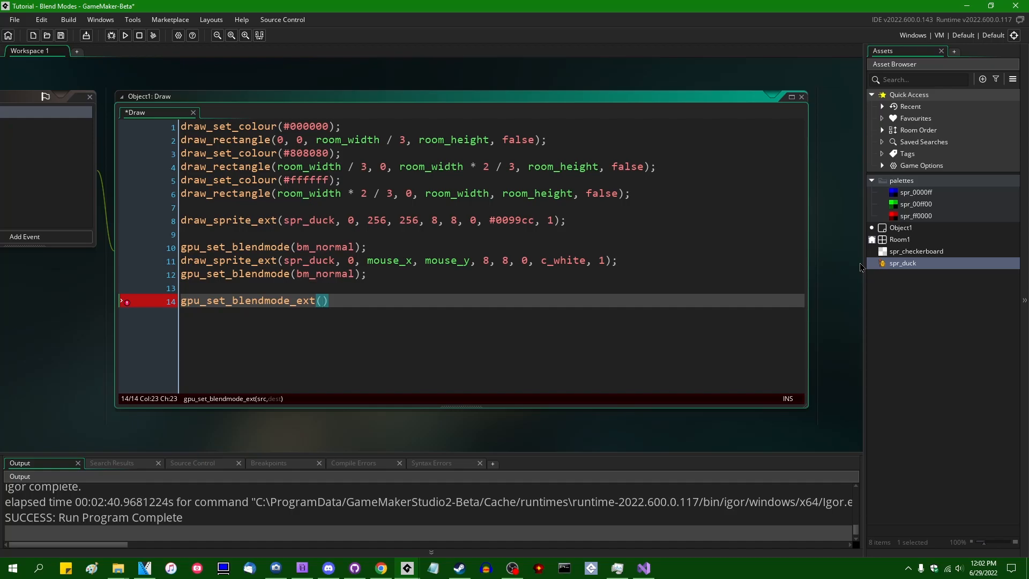
type("bm_")
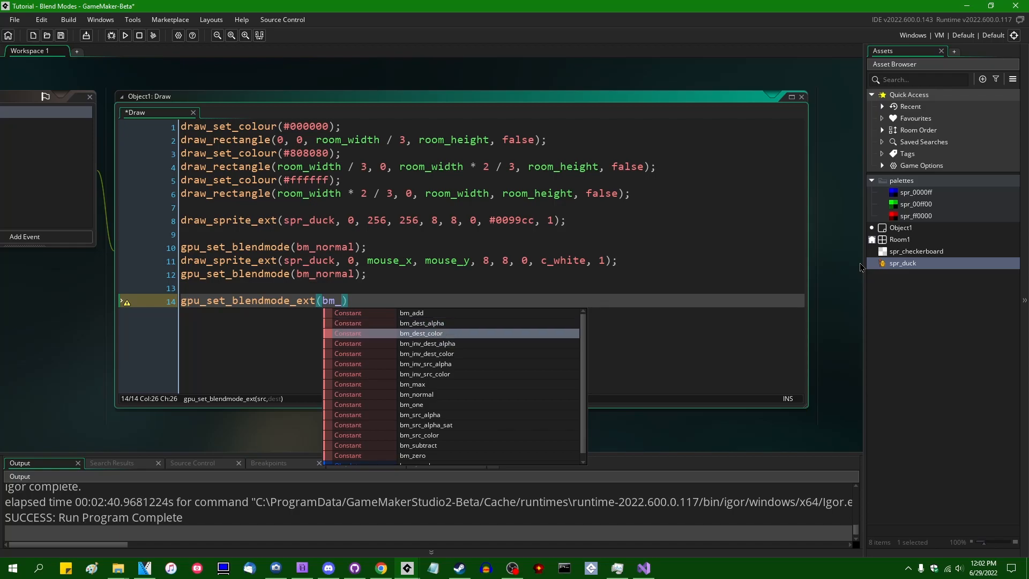
mouse_move(424, 373)
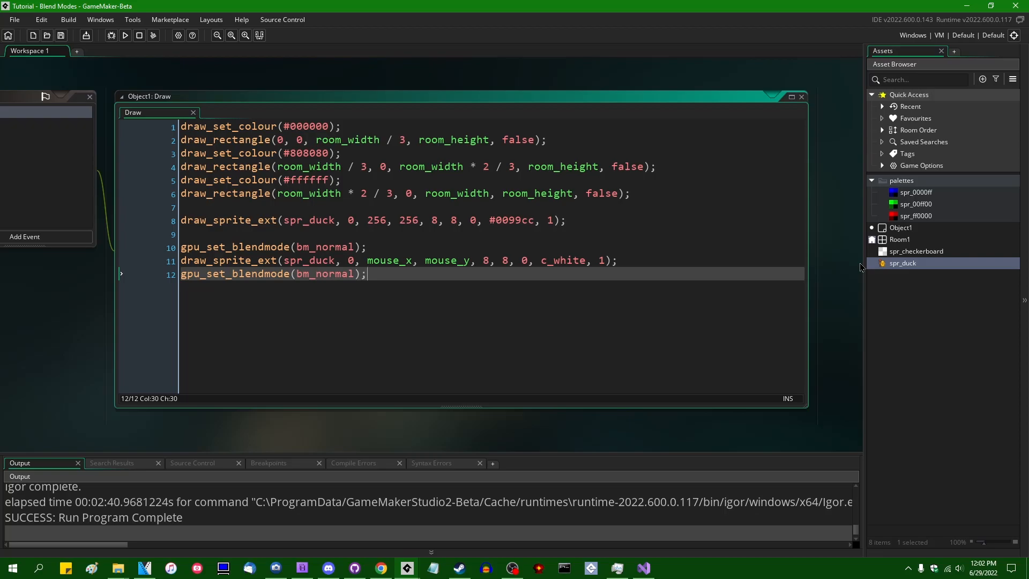
mouse_move(649, 346)
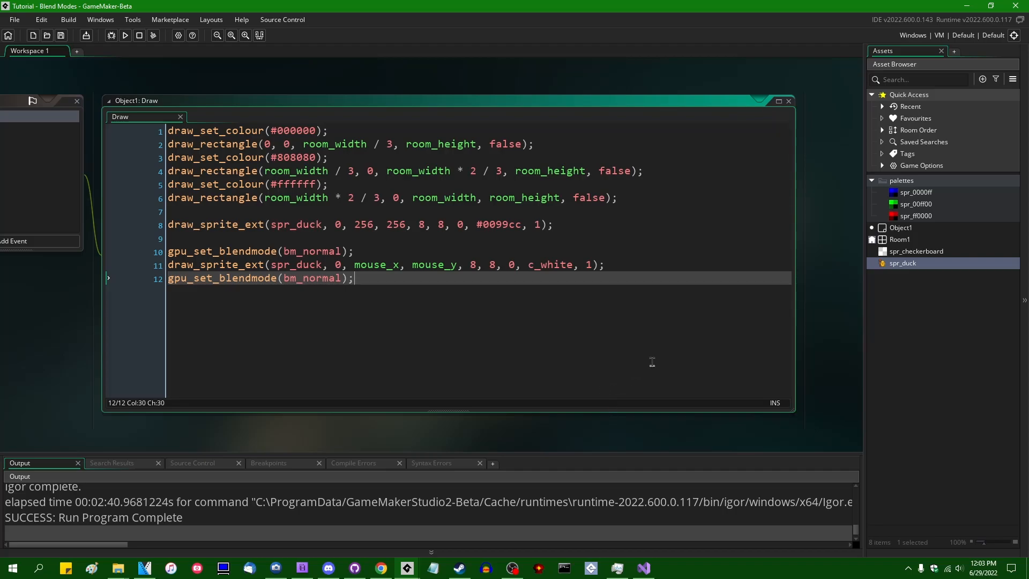
mouse_move(687, 329)
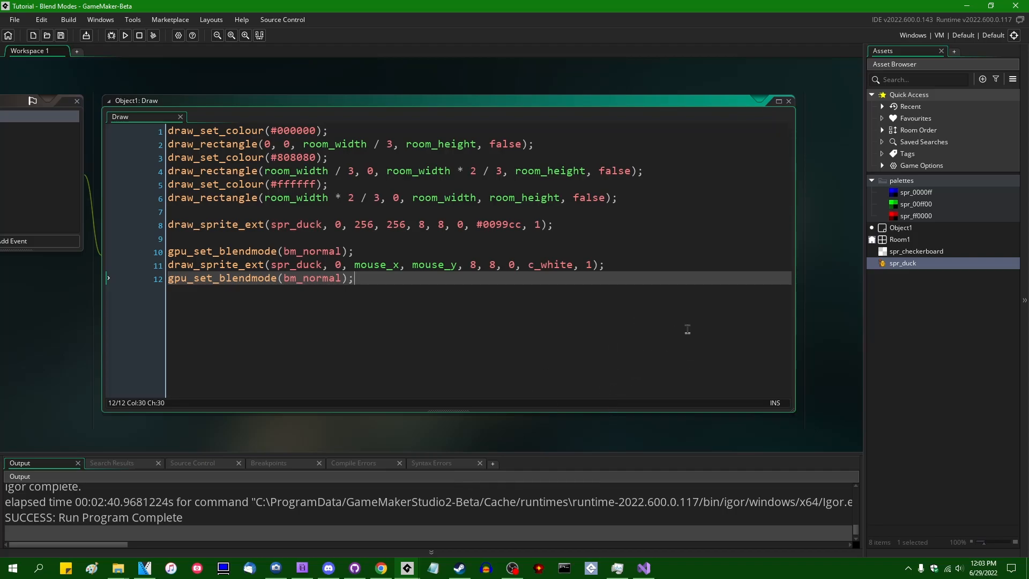